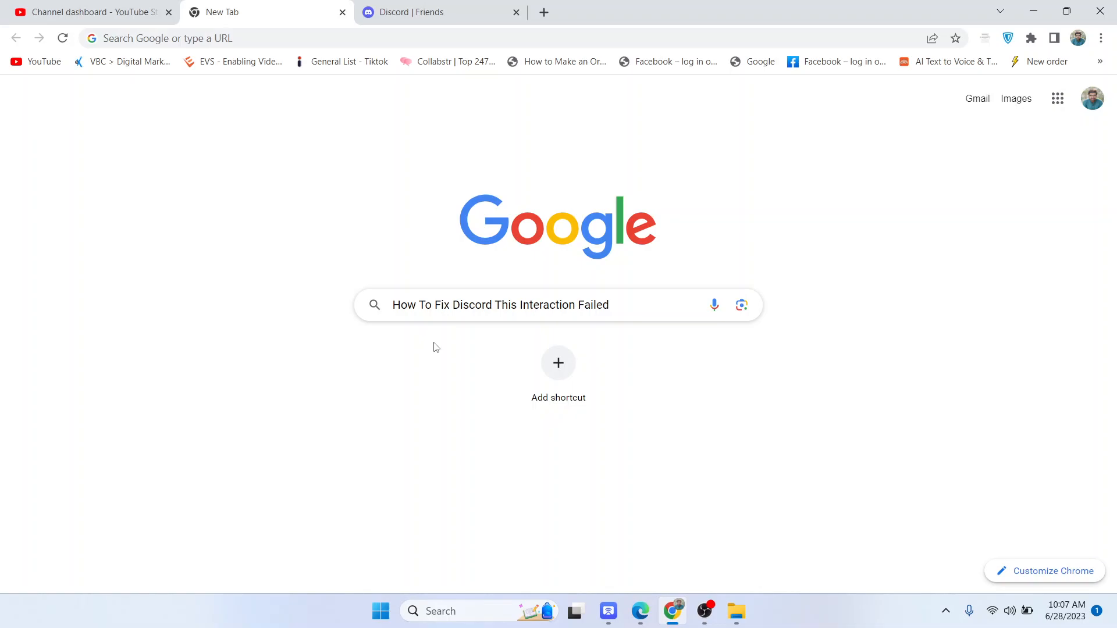
# - Open a new tab showing the Google search page beside the Discord Friends tab
pyautogui.click(427, 12)
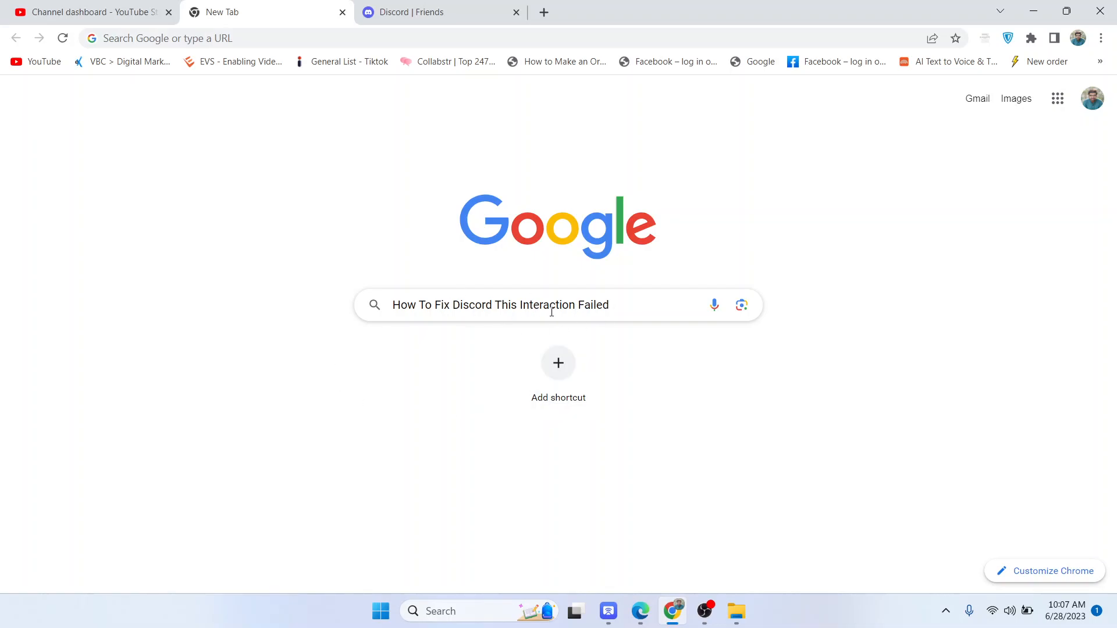
pyautogui.click(427, 12)
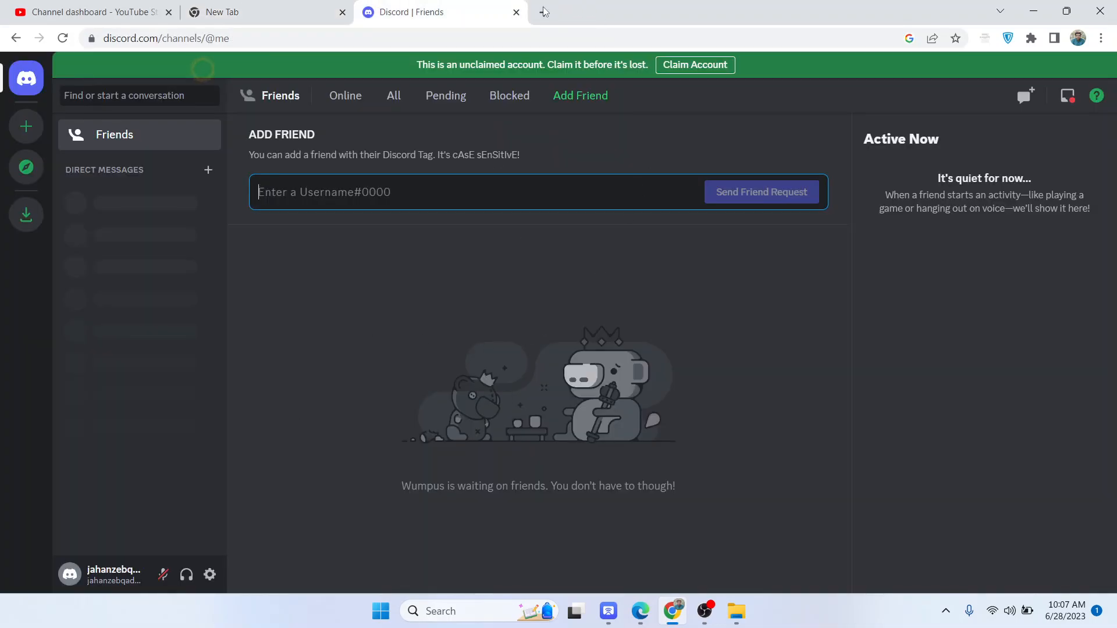
pyautogui.click(543, 12)
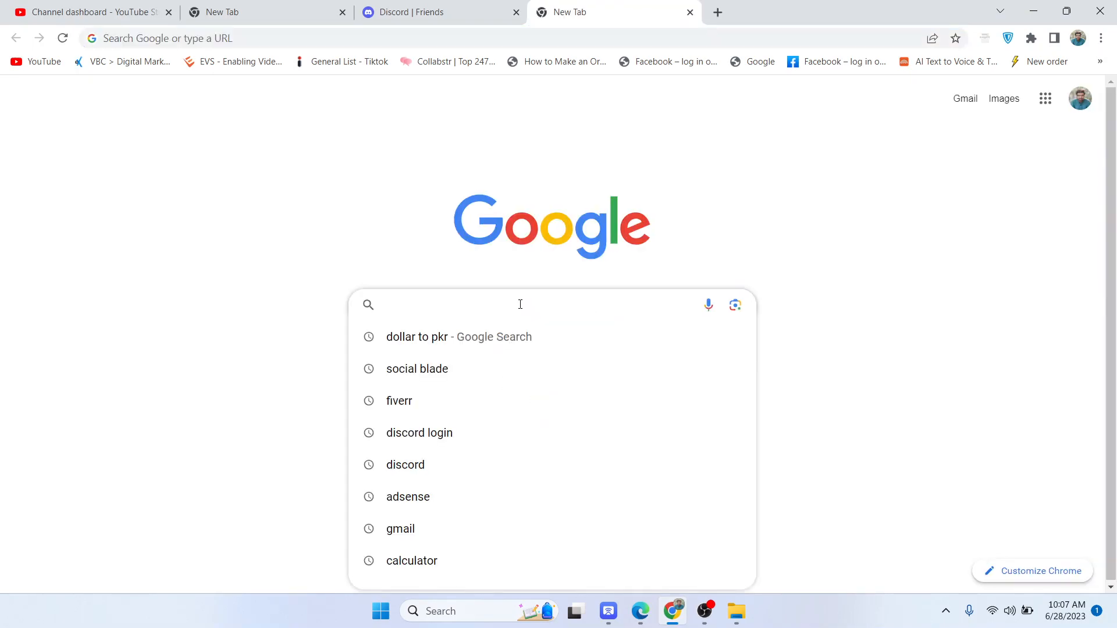
# - Search 'discord update', view the April 14 changelog result, and return to the results
pyautogui.write('discord update')
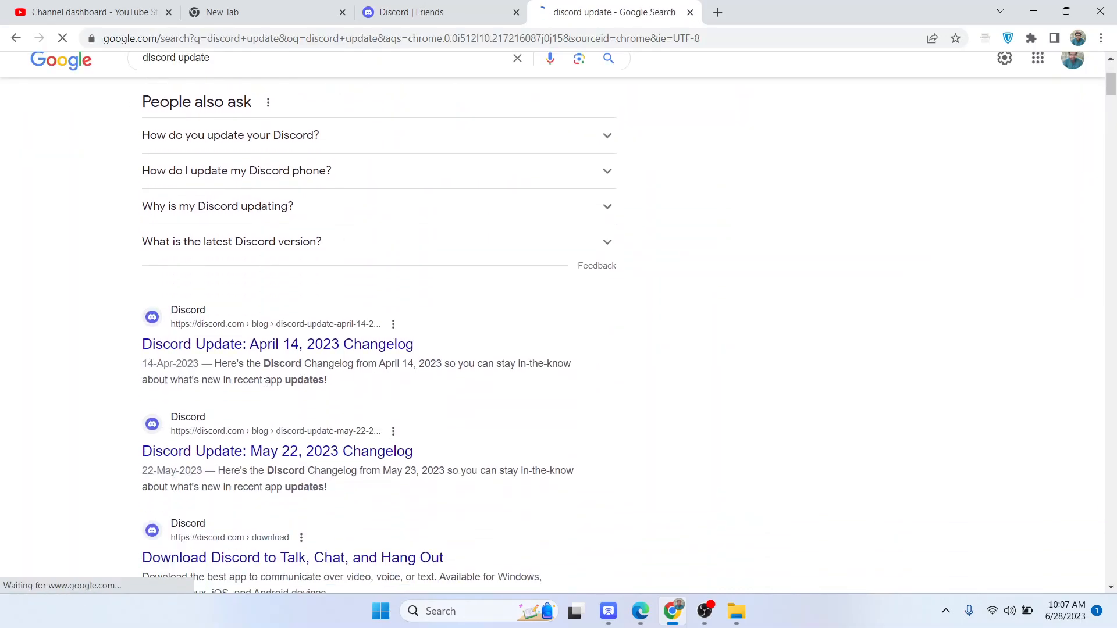
pyautogui.click(277, 344)
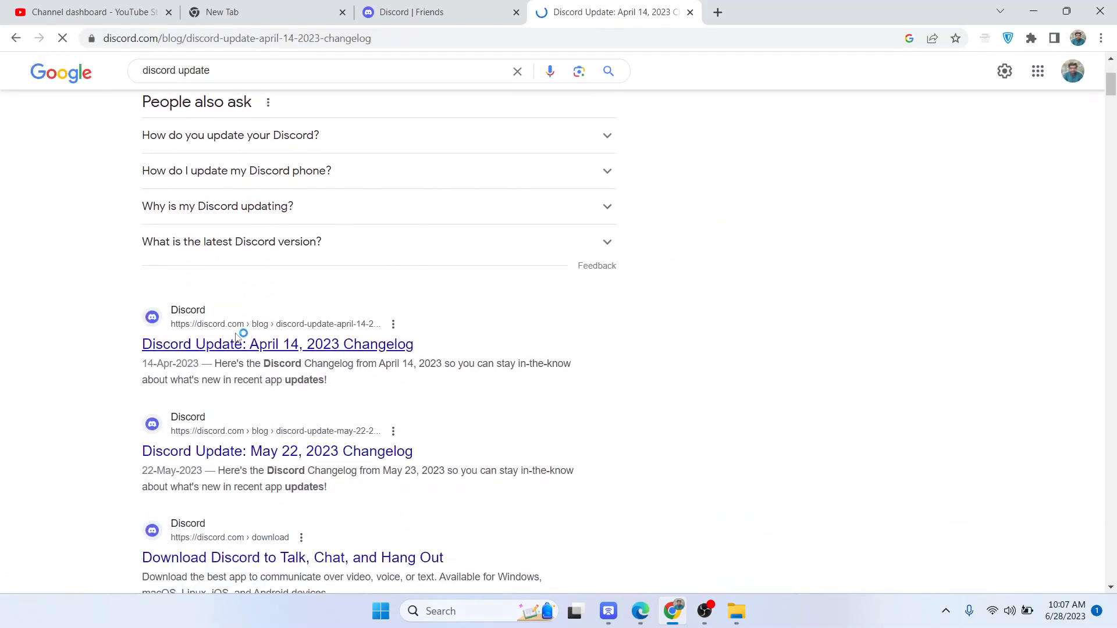
pyautogui.click(277, 343)
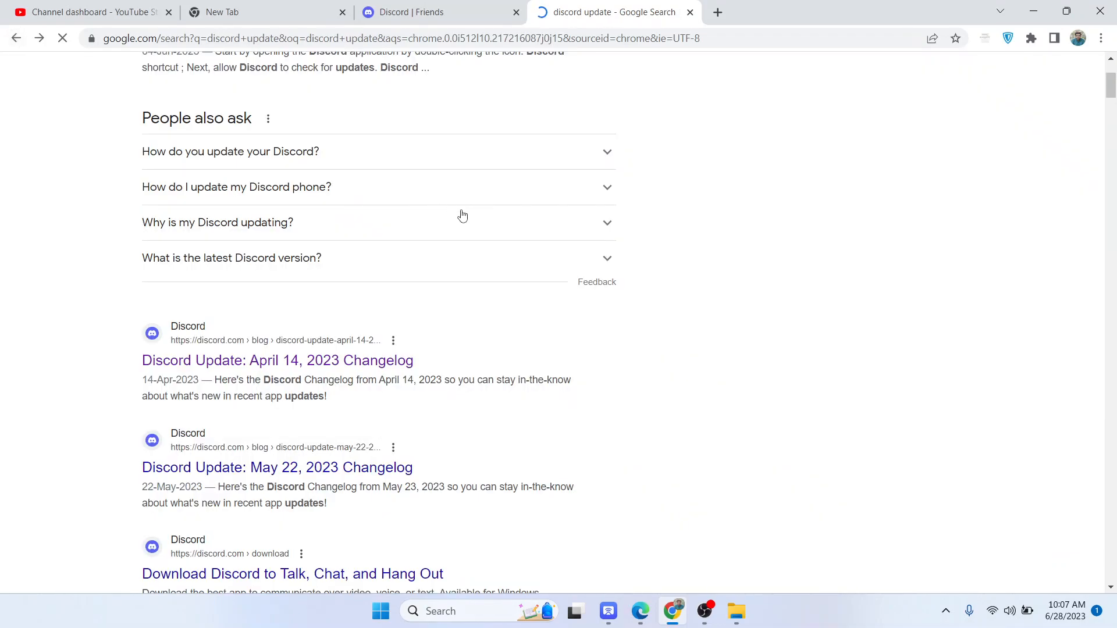
pyautogui.scroll(3)
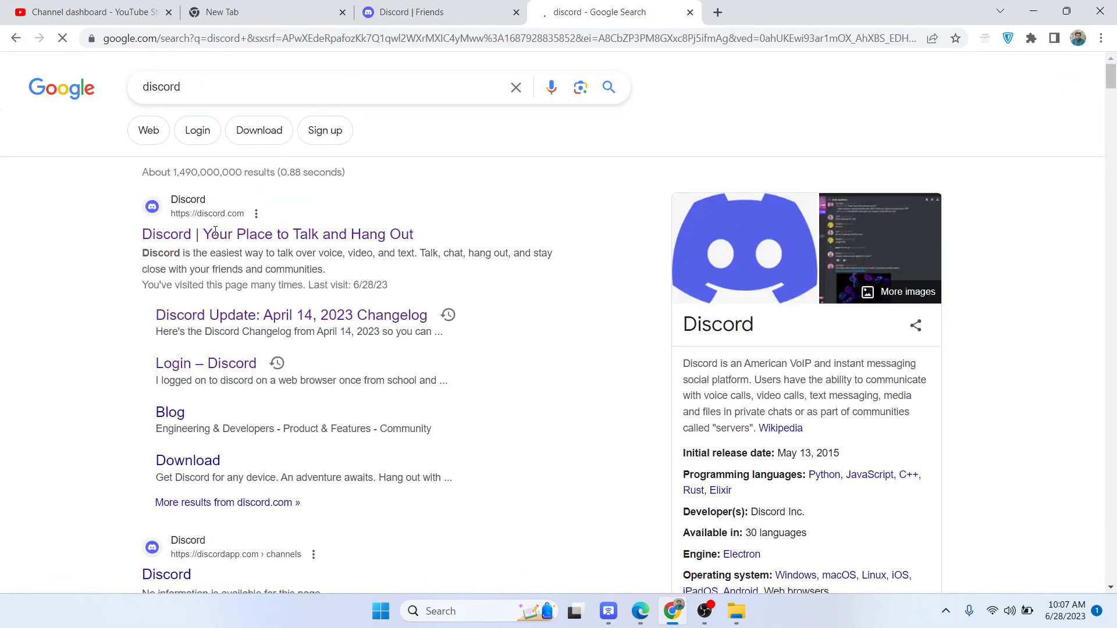
# - Open the official Discord homepage, check the Discord Friends tab, then return to the Google tab
pyautogui.click(277, 234)
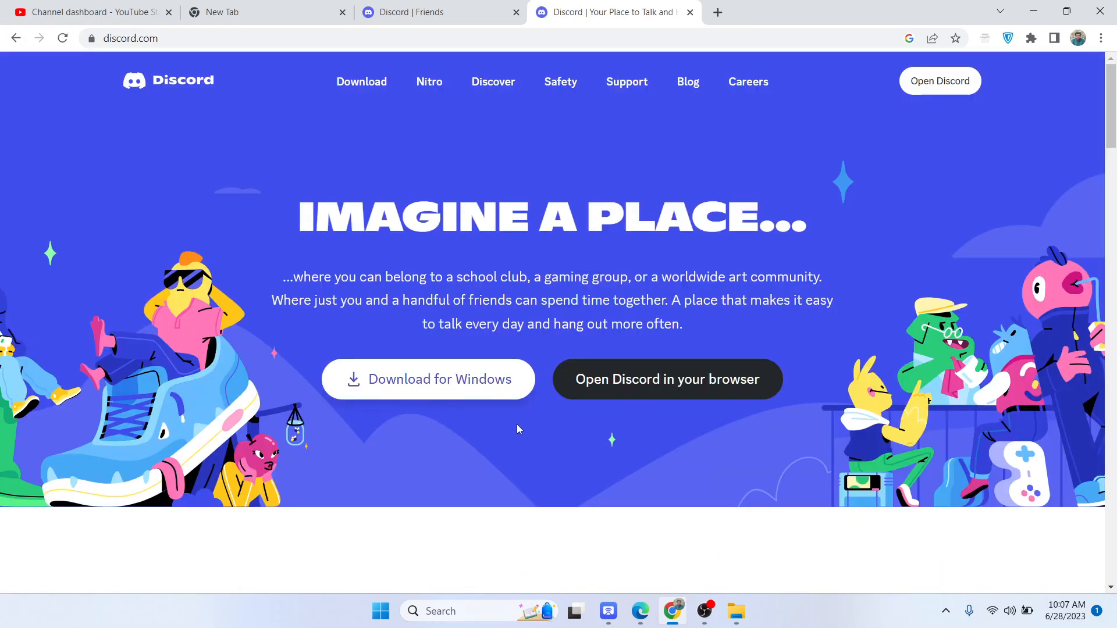
pyautogui.moveTo(633, 412)
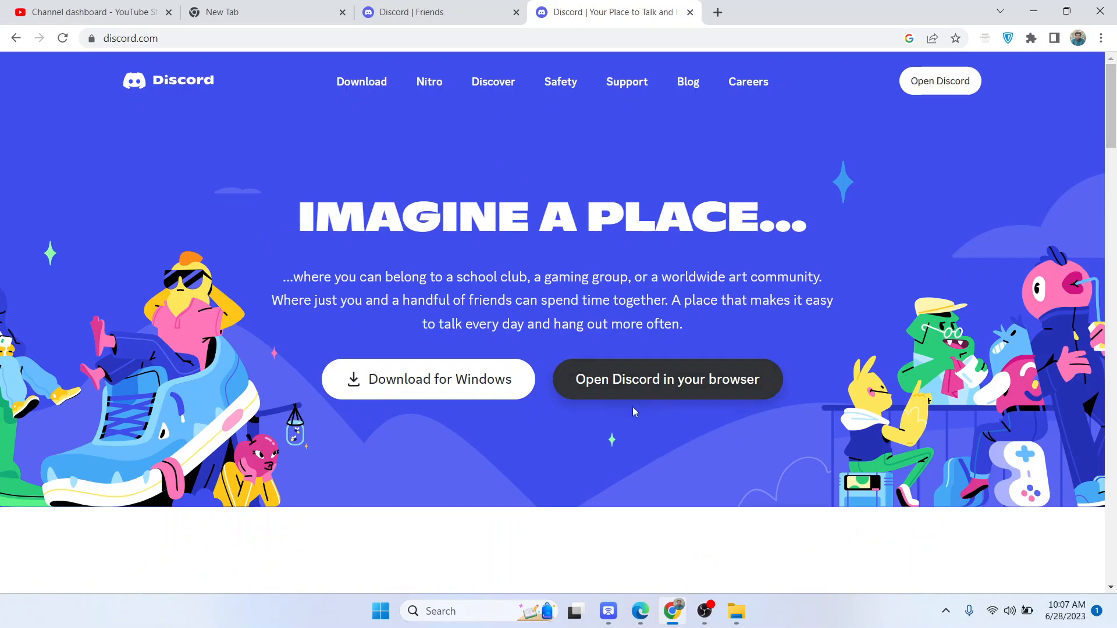
pyautogui.moveTo(546, 301)
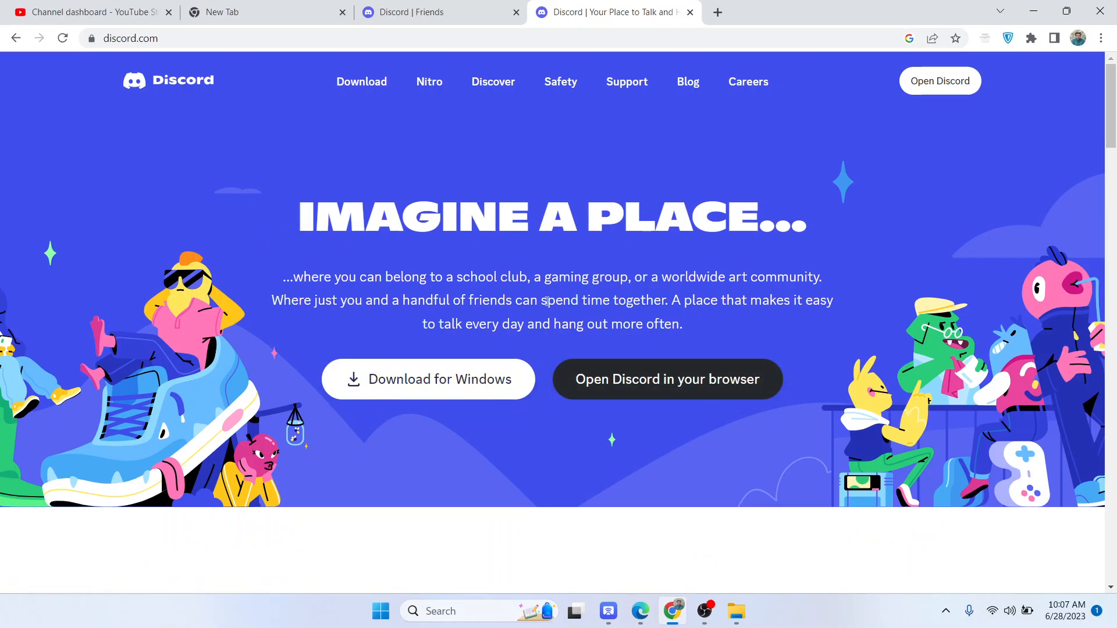
pyautogui.click(666, 378)
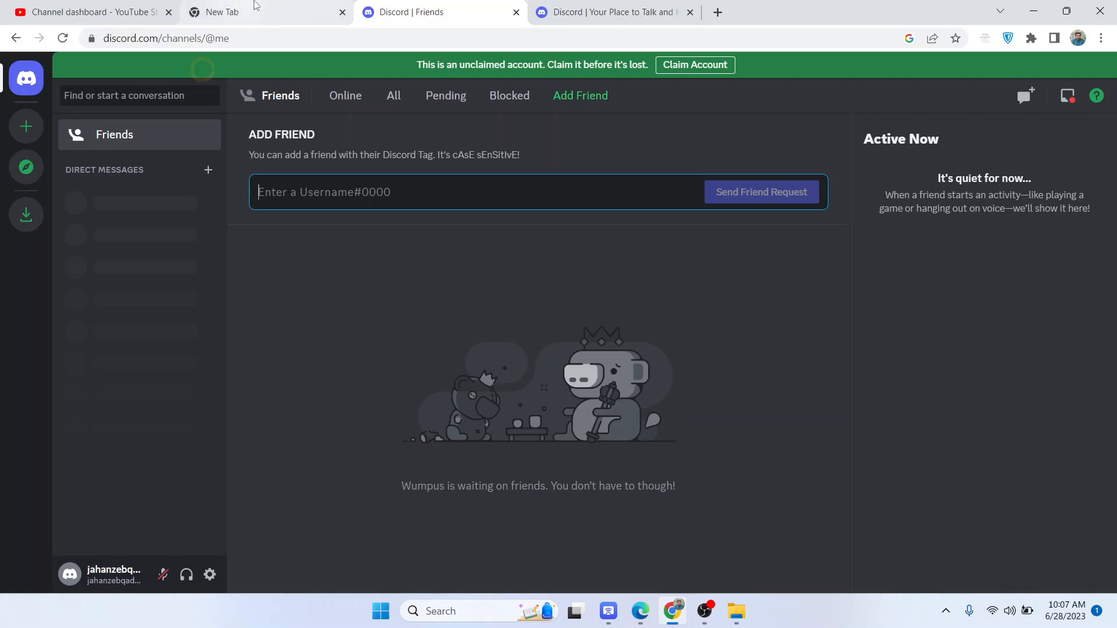
pyautogui.click(221, 13)
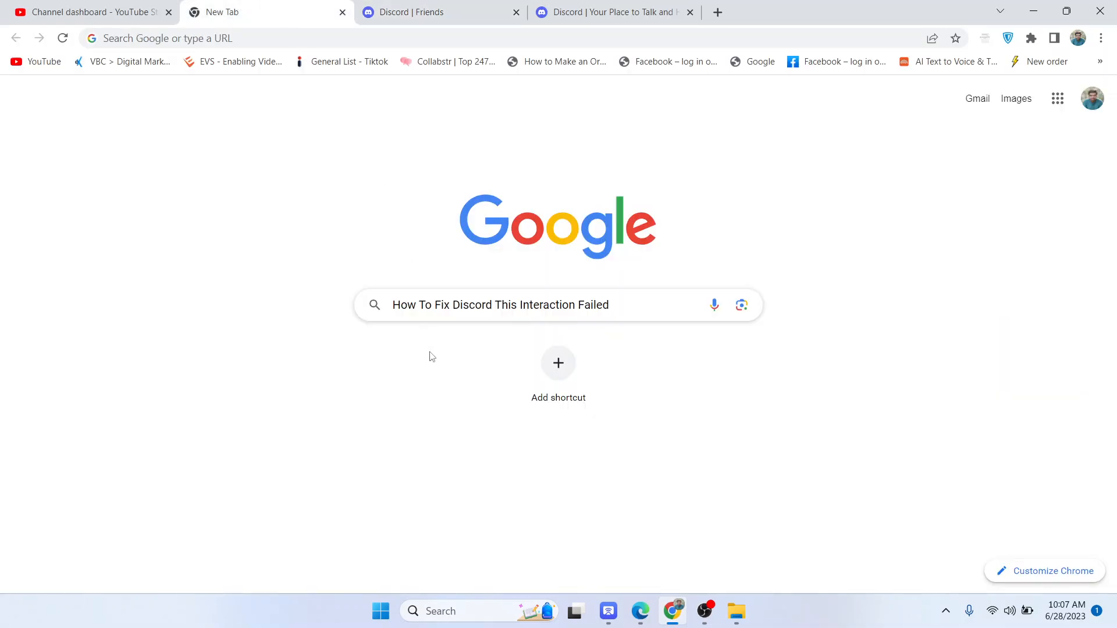